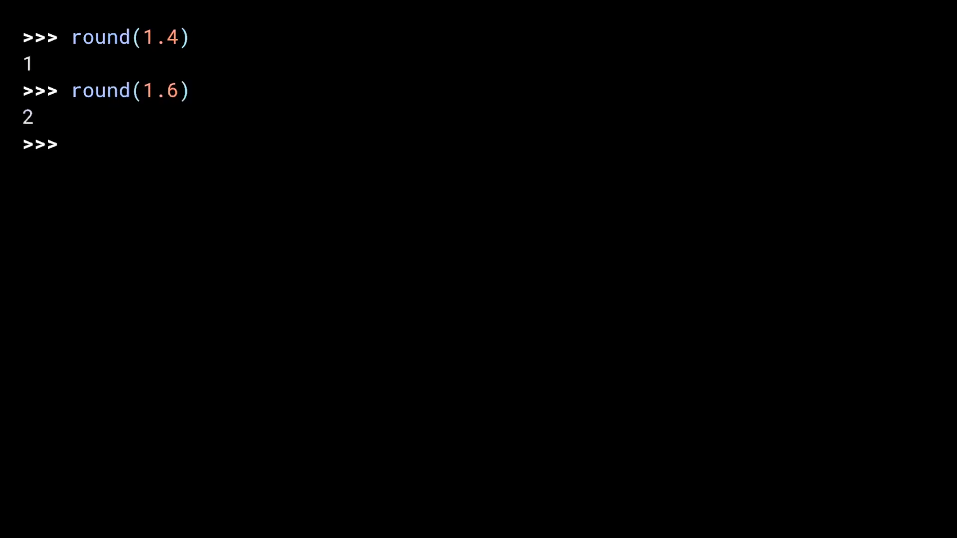
pyautogui.write('rounding import truncate')
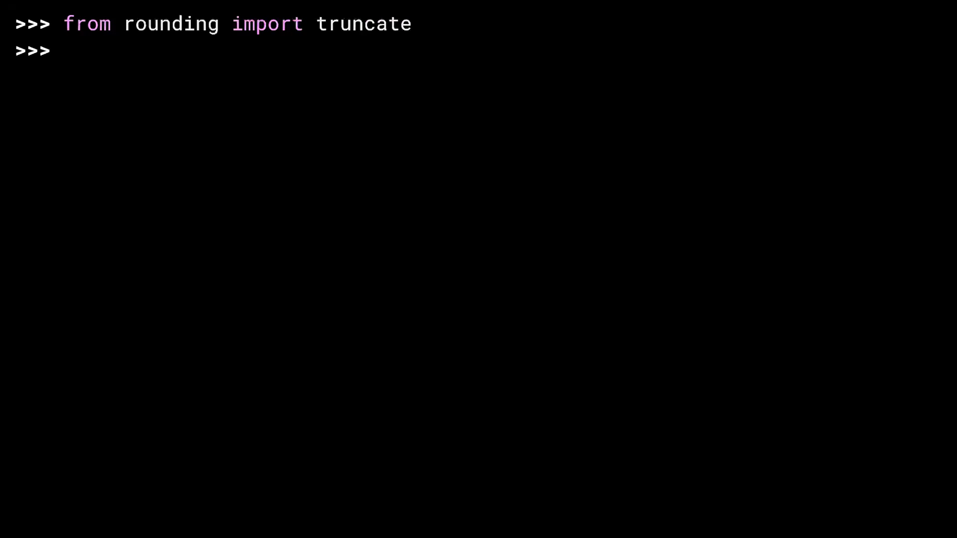
pyautogui.write('i')
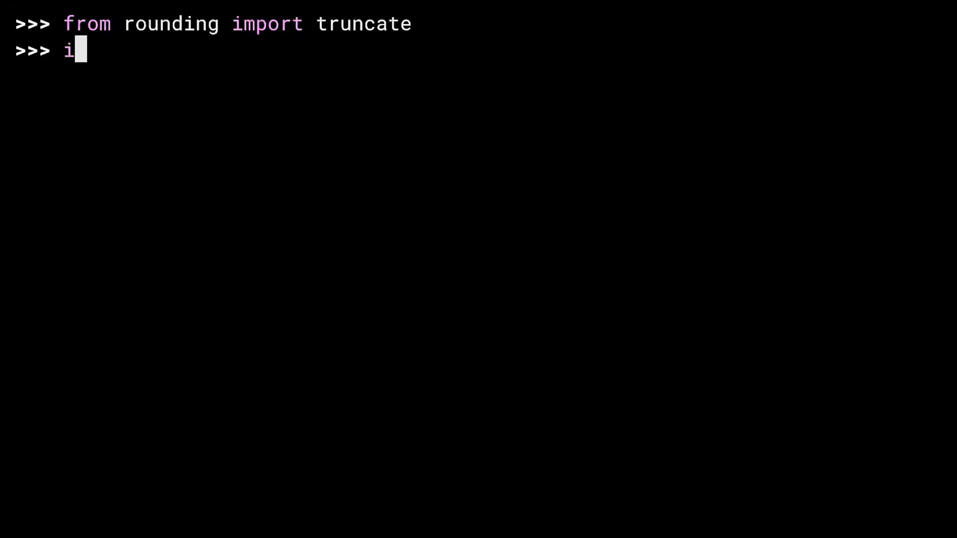
pyautogui.write('mport random')
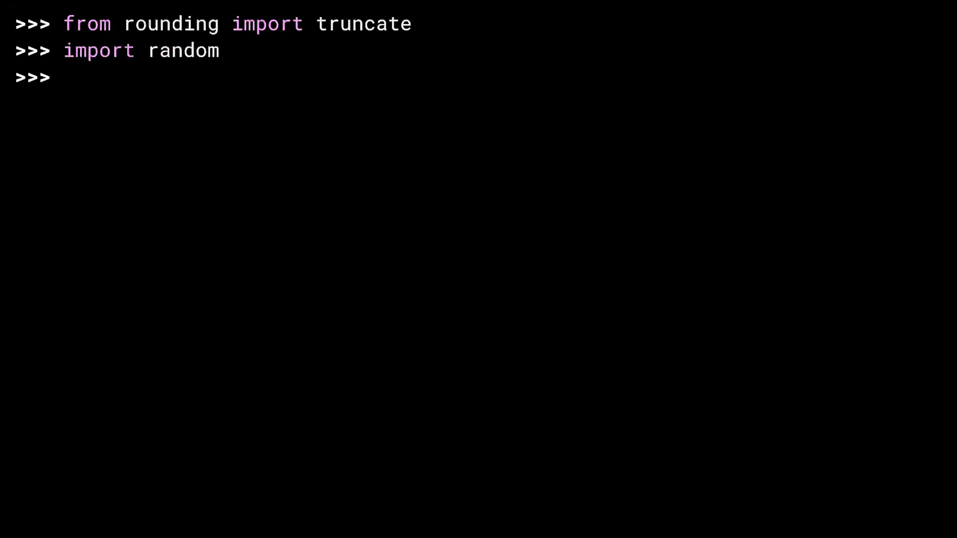
pyautogui.write('rand')
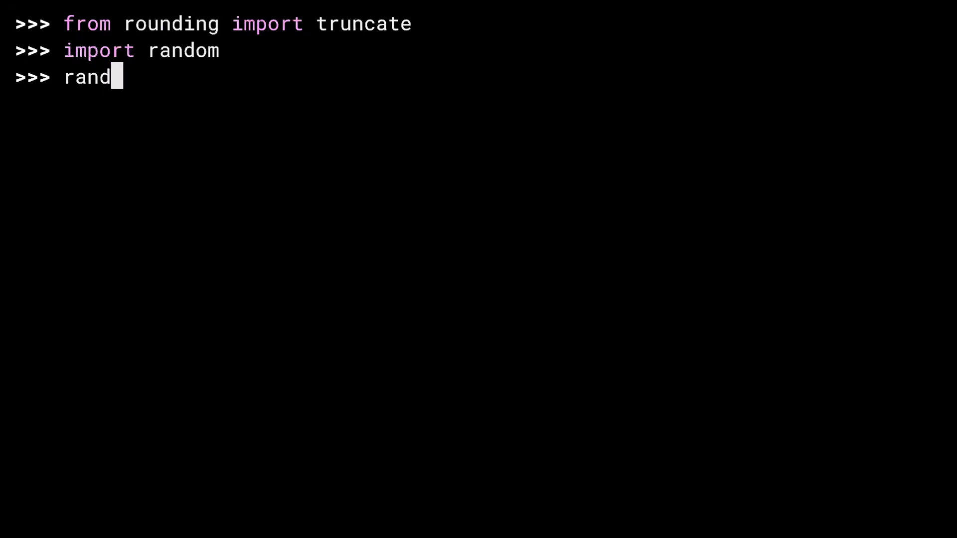
pyautogui.write('om.seed(100)')
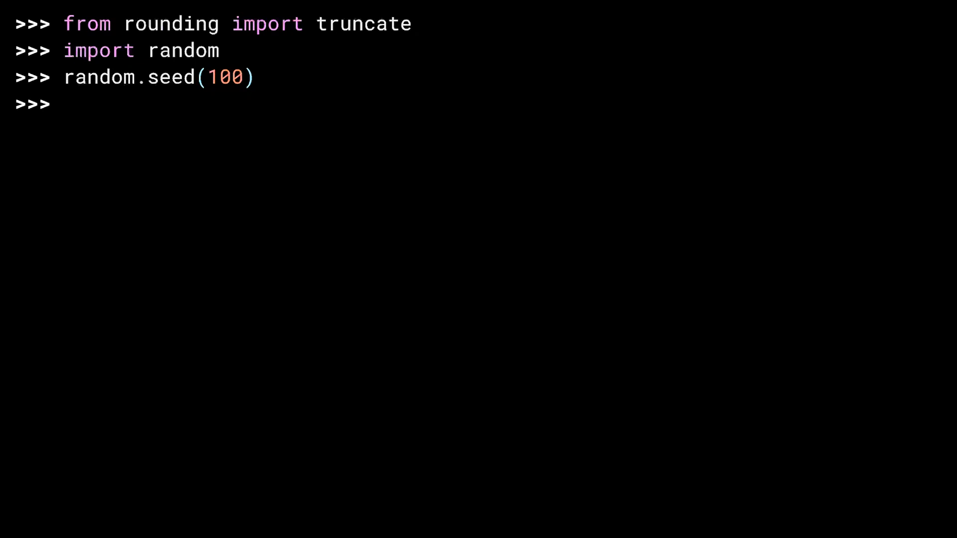
pyautogui.write('actu')
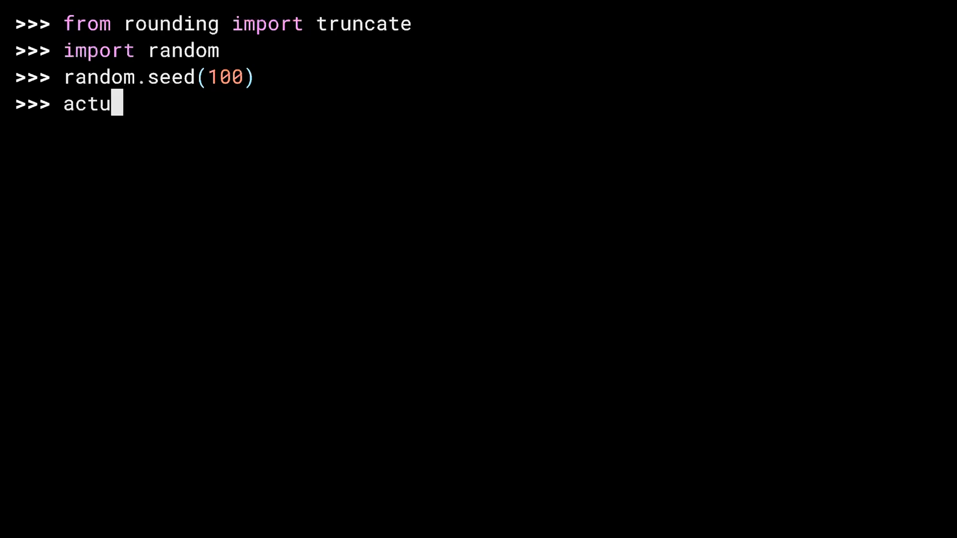
pyautogui.write('al = 100')
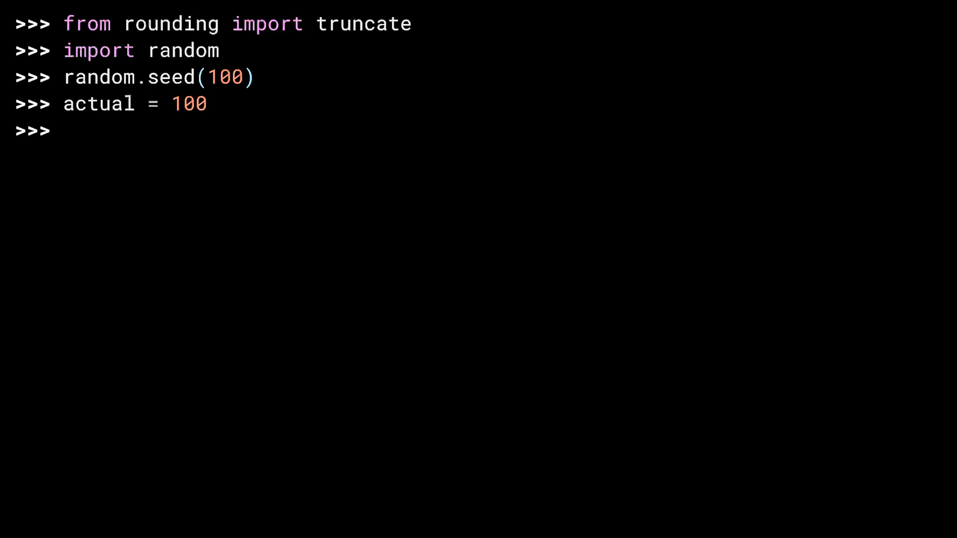
pyautogui.write('cut =')
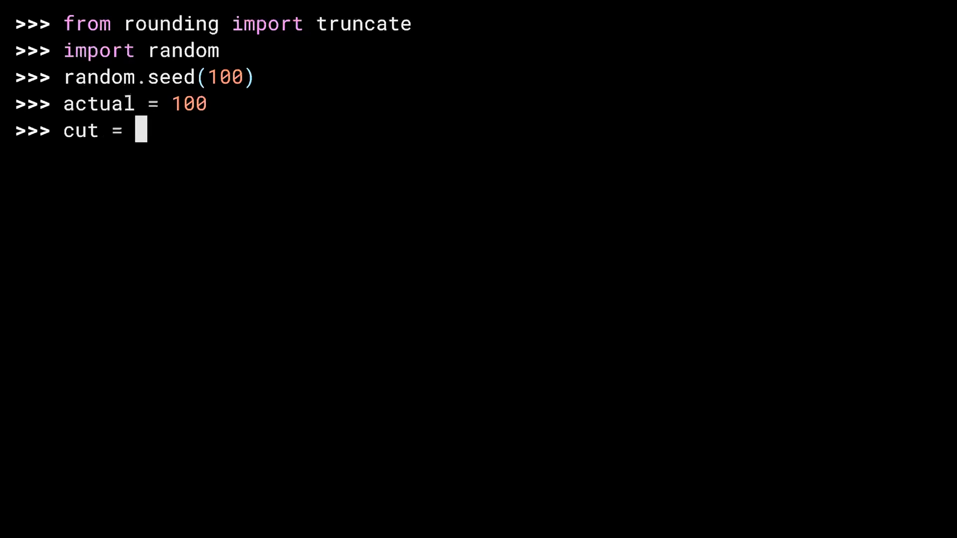
pyautogui.write('100')
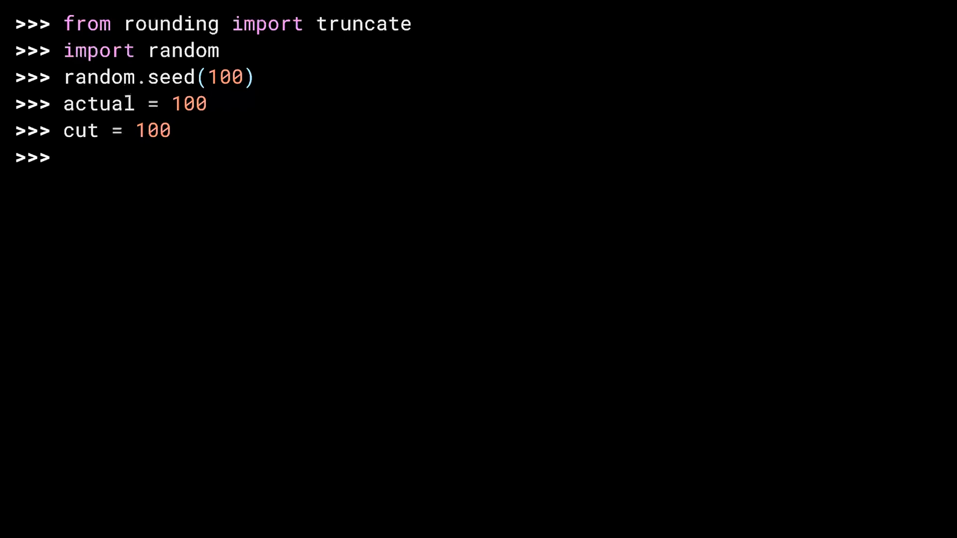
pyautogui.write('for _ in range(')
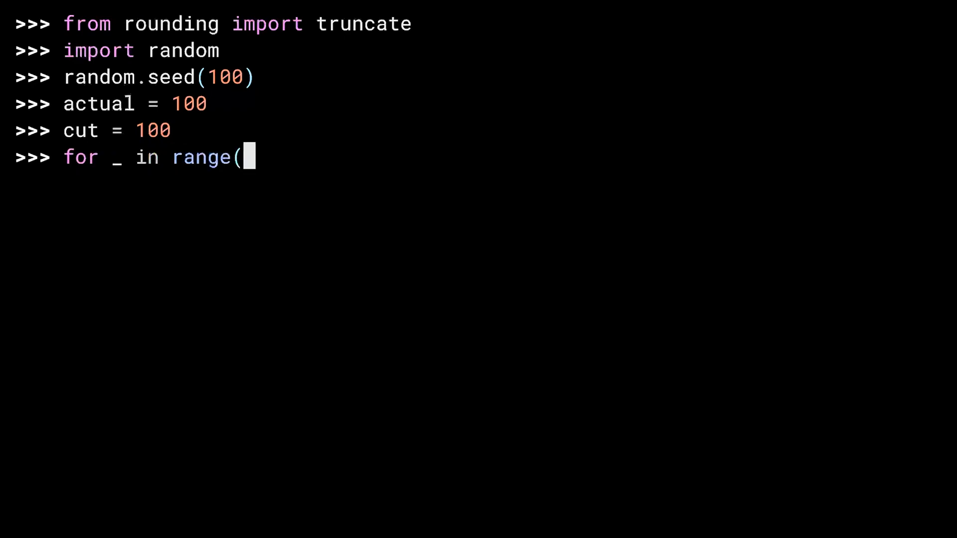
pyautogui.write('1_000_000):')
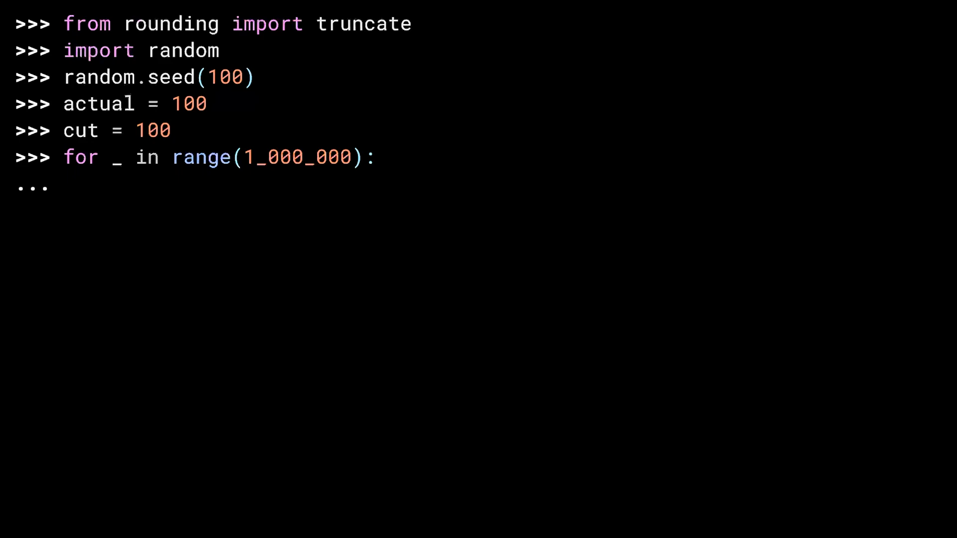
pyautogui.write('delta =')
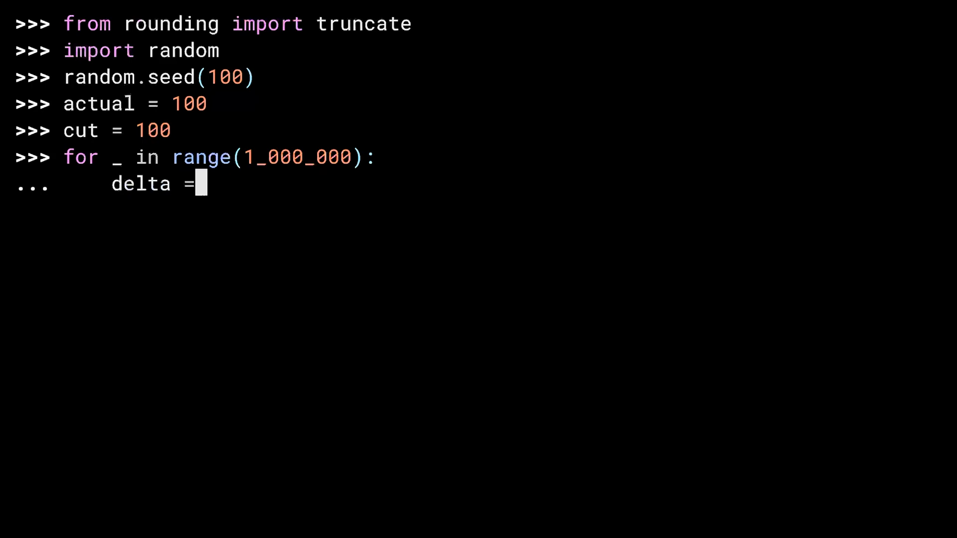
pyautogui.write('random.uniform')
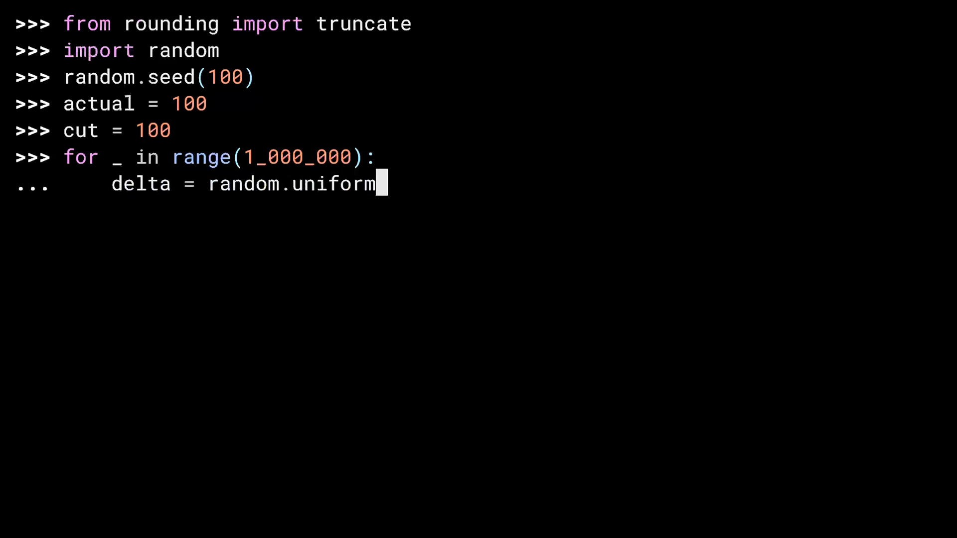
pyautogui.write('(-0.05, 0.05)')
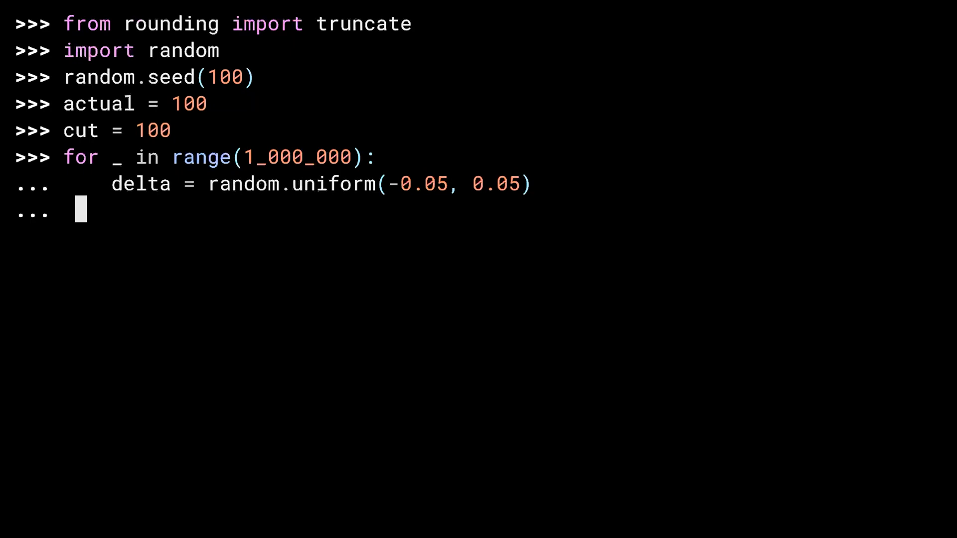
pyautogui.write('actual += delta')
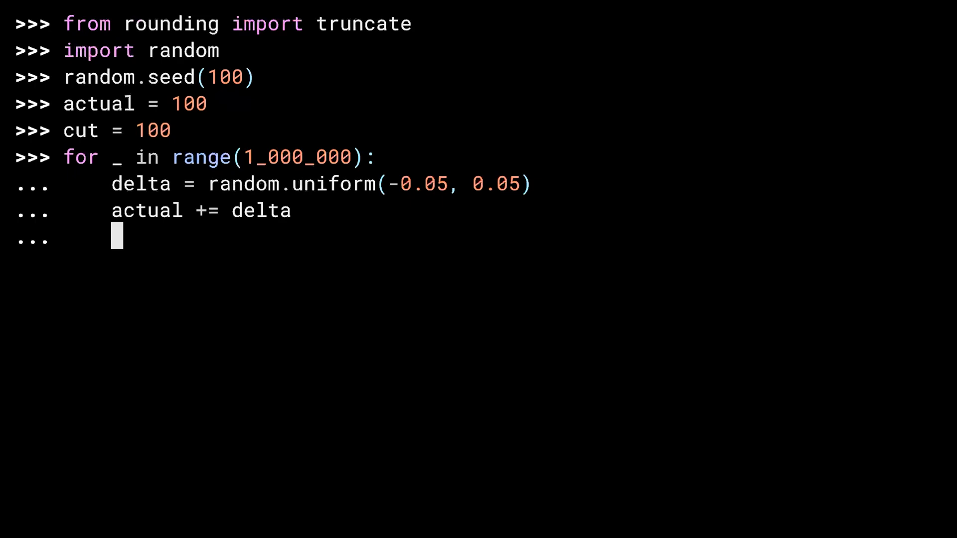
pyautogui.write('cut = truncate(c')
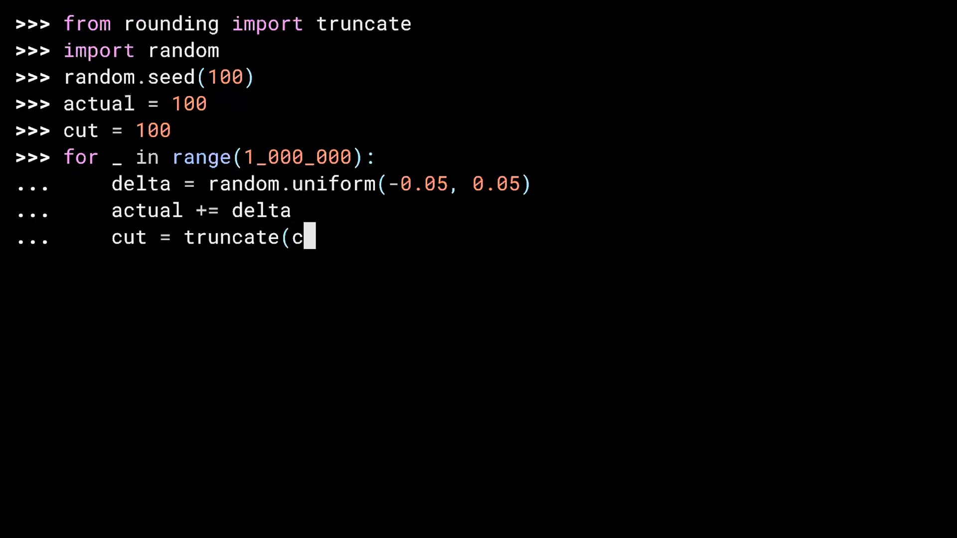
pyautogui.write('ut + delta, 3)')
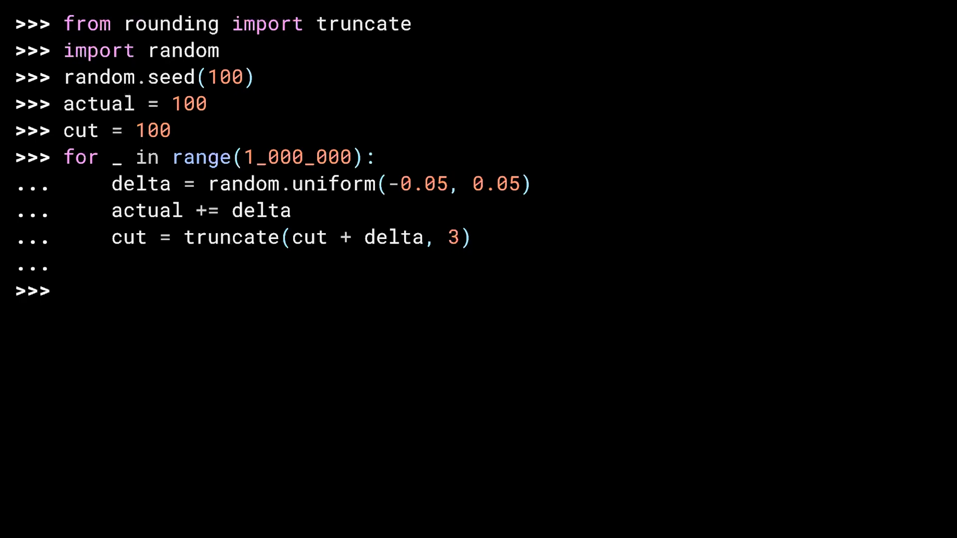
pyautogui.write('actual')
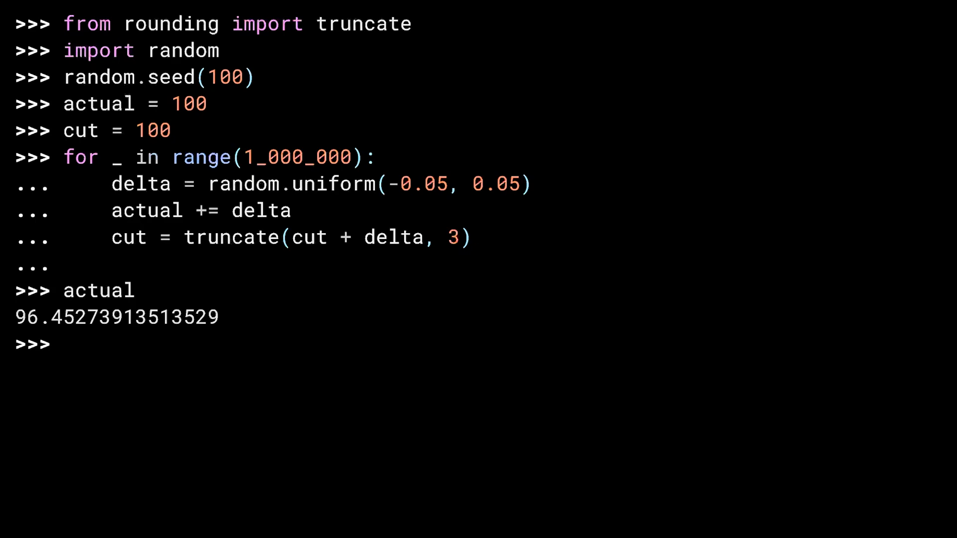
pyautogui.write('cut')
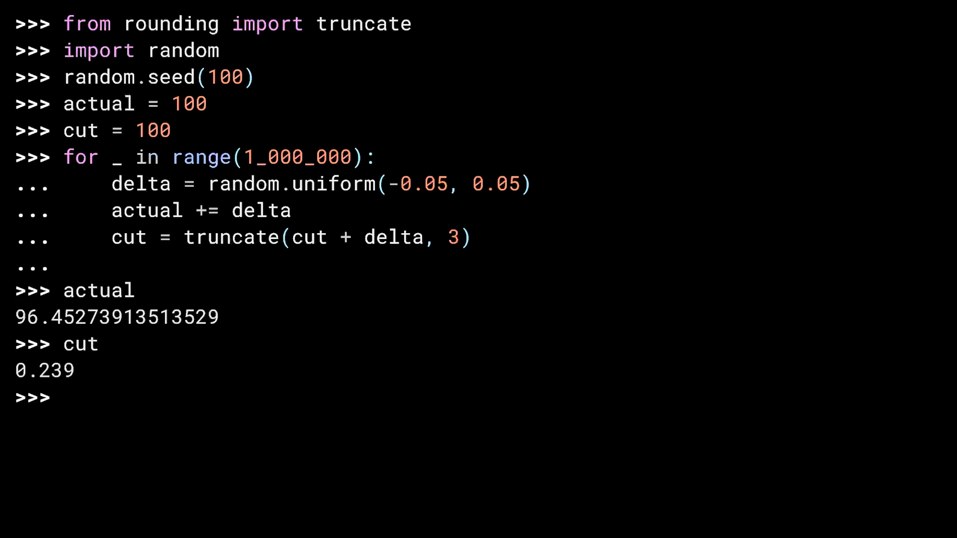
pyautogui.write('random.seed(100')
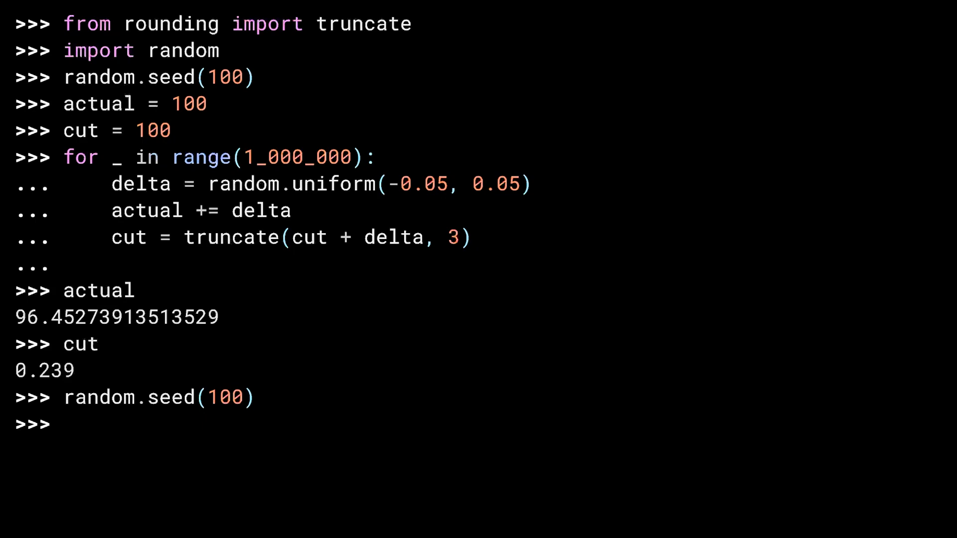
pyautogui.write('actual = 100')
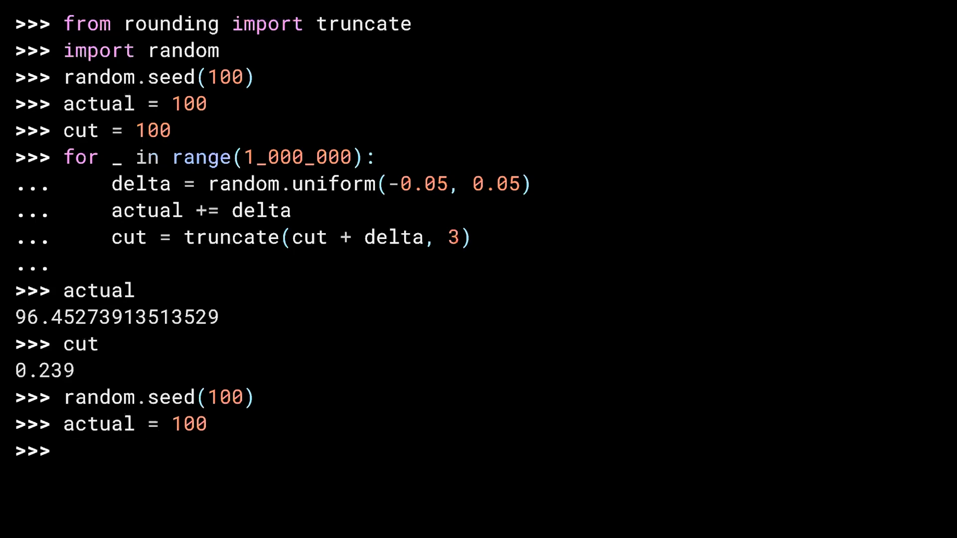
pyautogui.write('rounded = 100')
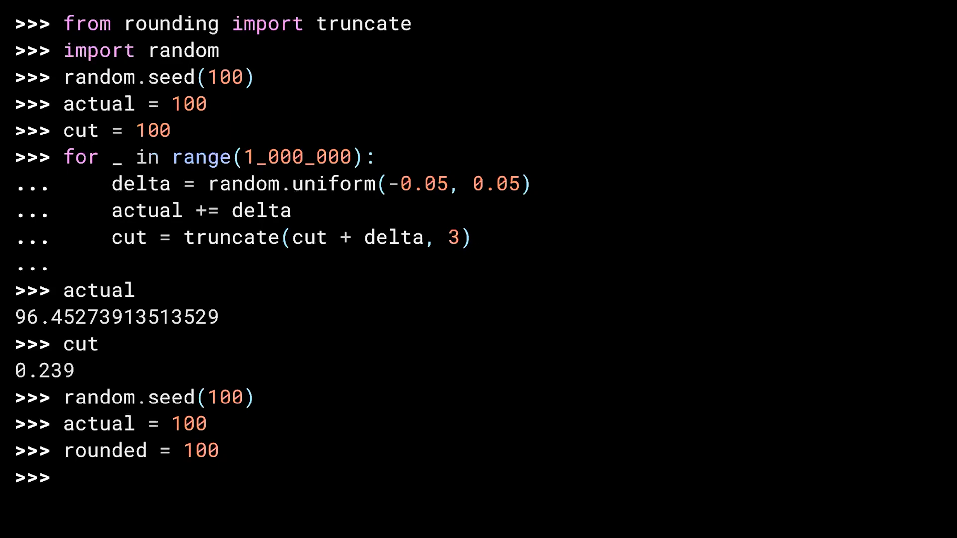
pyautogui.write('for _ in range')
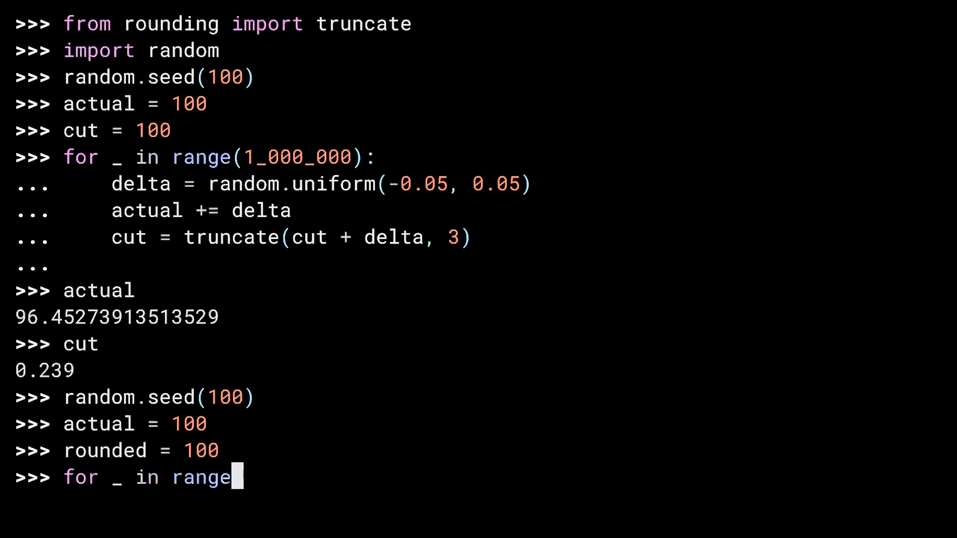
pyautogui.write('(1_000_000):')
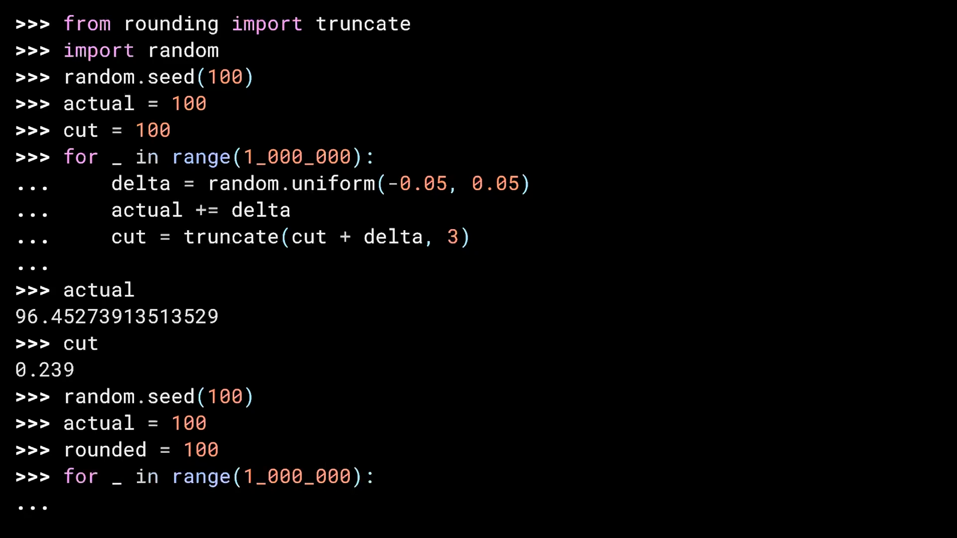
pyautogui.write('delta =')
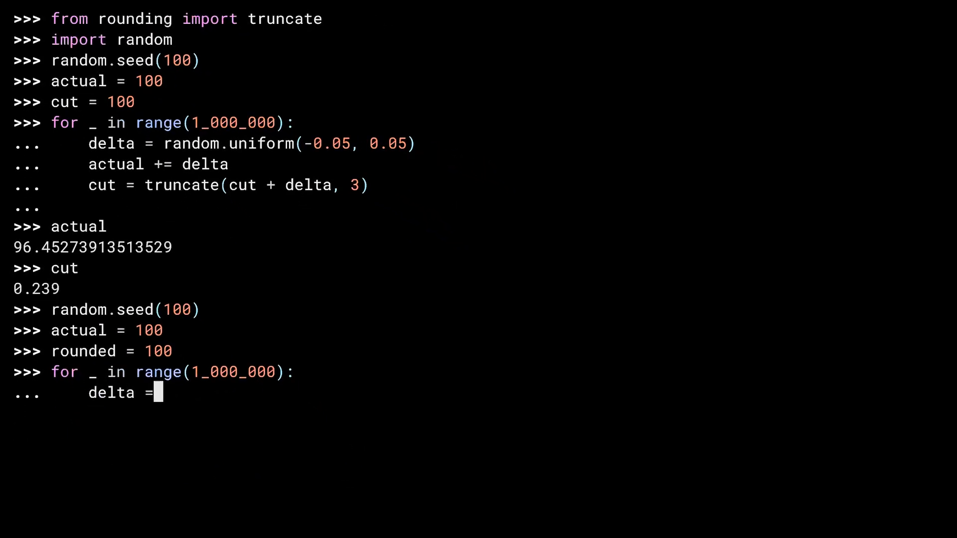
pyautogui.write('random.uniform')
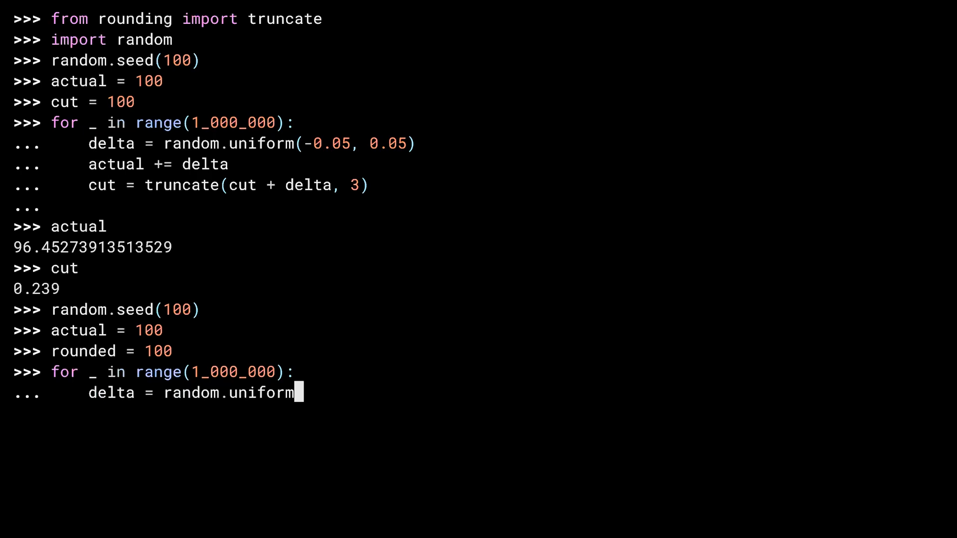
pyautogui.write('(-0.05, 0.05)')
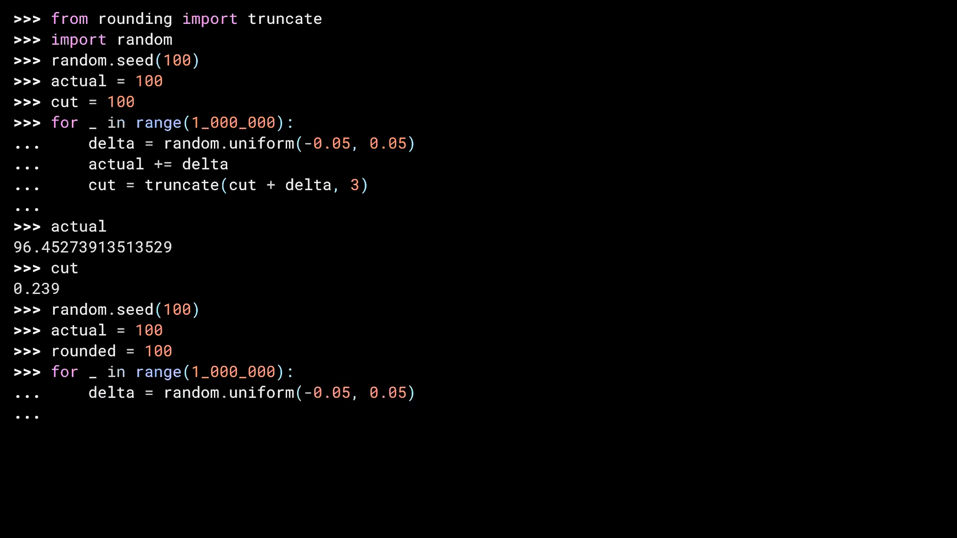
pyautogui.write('actual += delta')
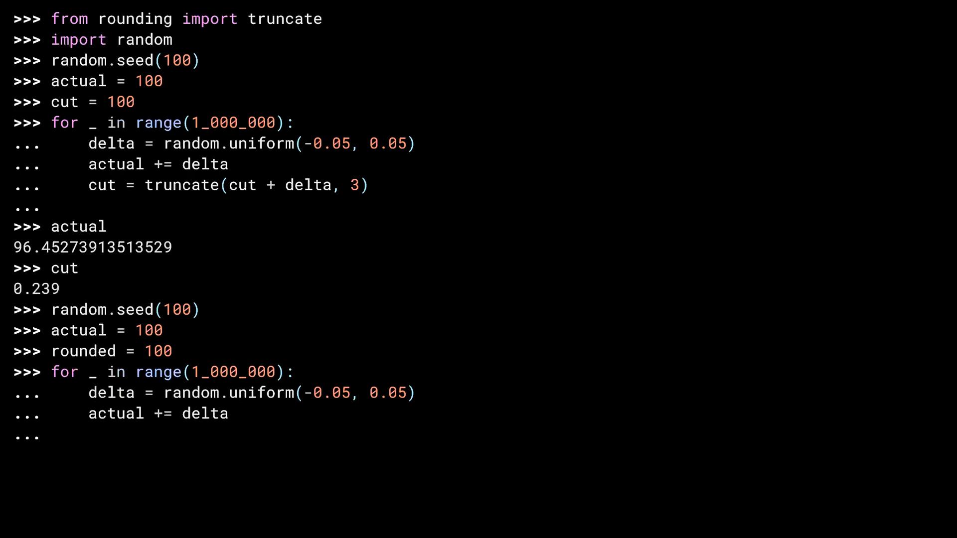
pyautogui.write('rounded = round(ro')
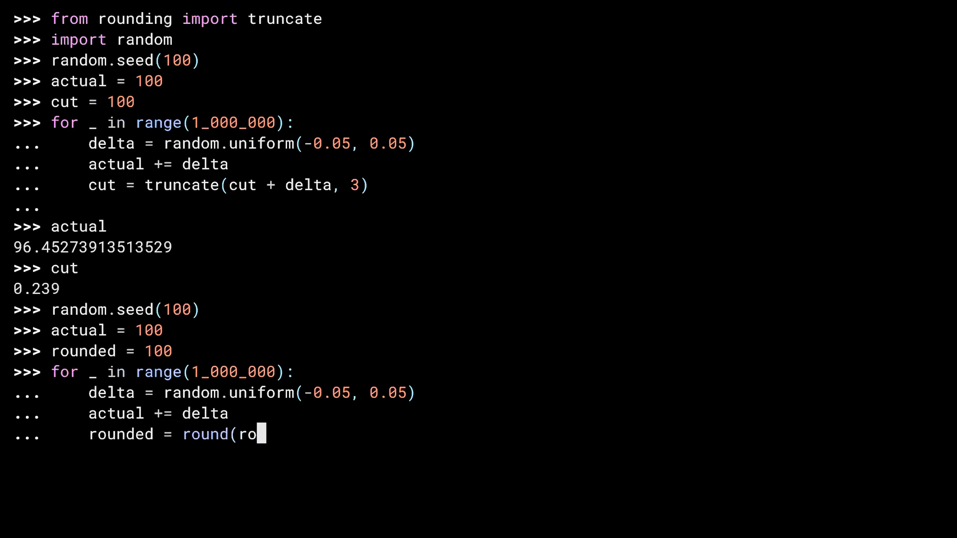
pyautogui.write('unded + delta,')
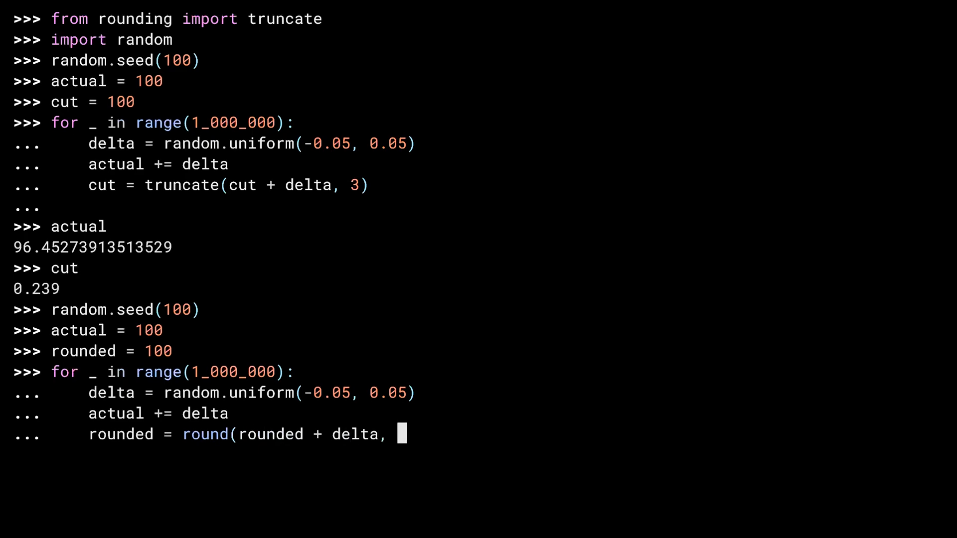
pyautogui.write('3)')
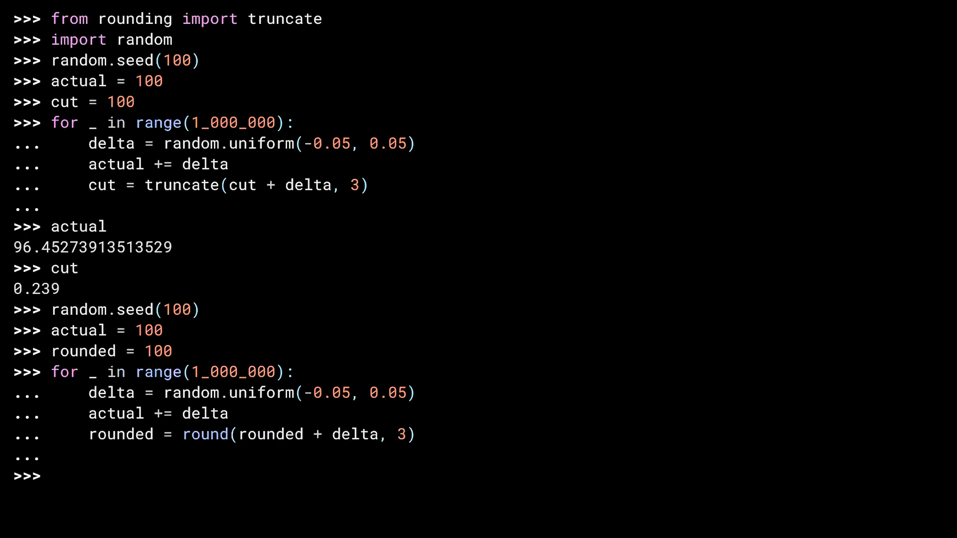
pyautogui.write('actual')
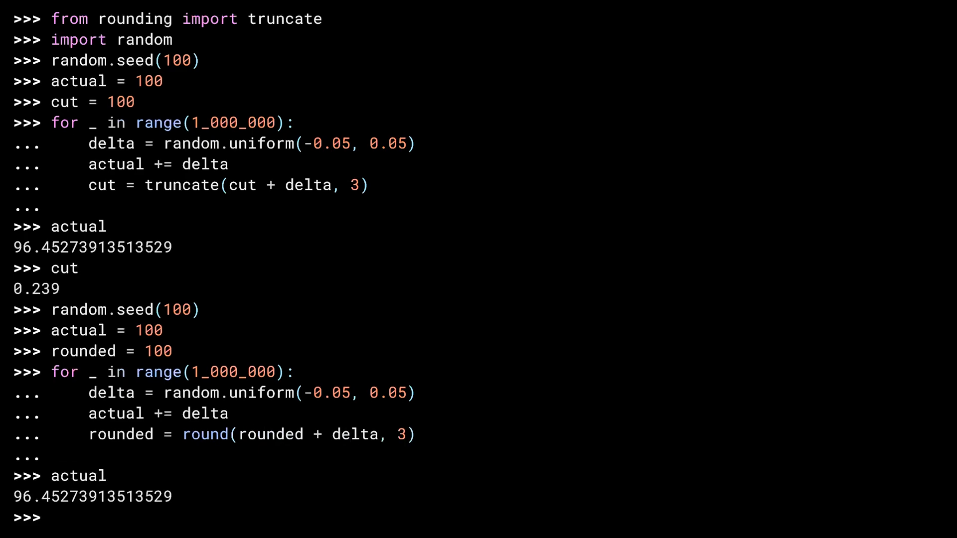
pyautogui.write('rounded')
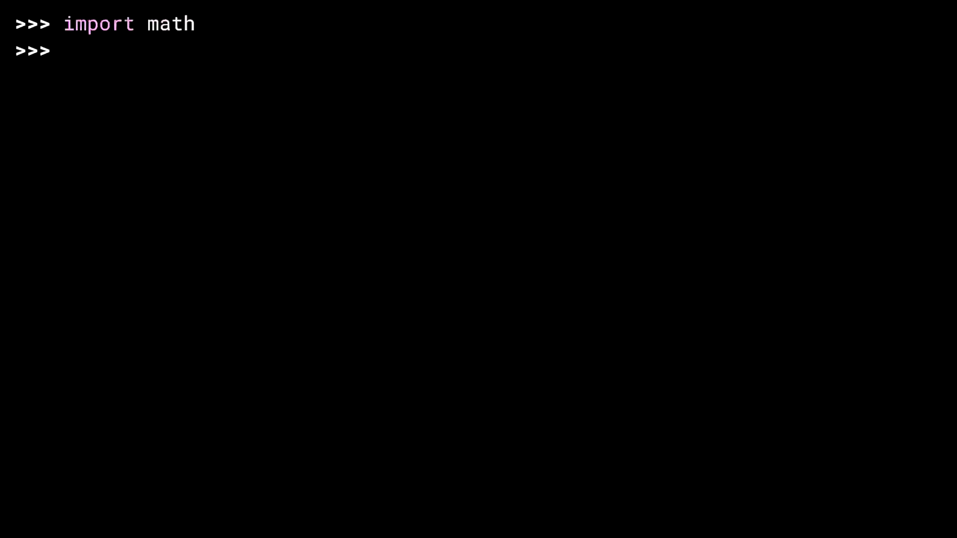
pyautogui.write('math.ceil(3.7')
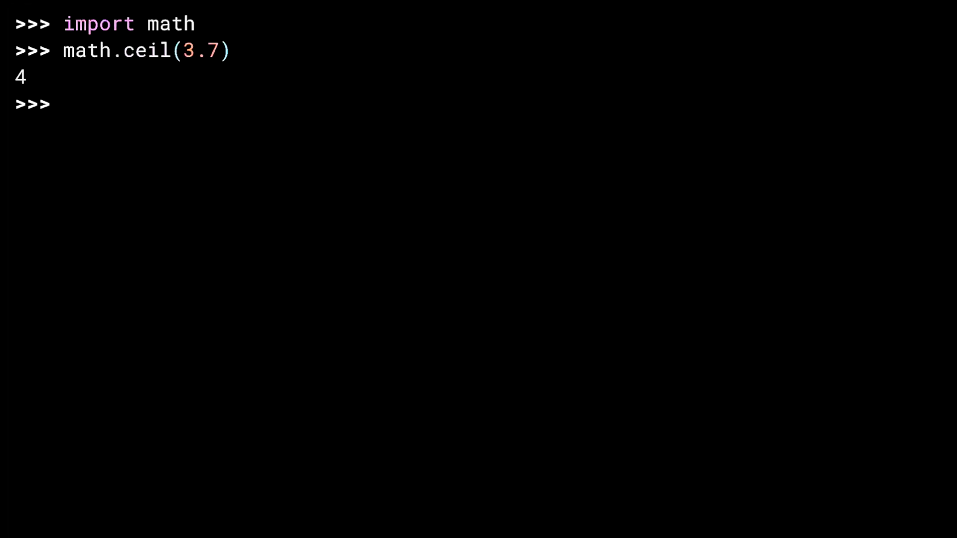
pyautogui.write('math.ceil(2')
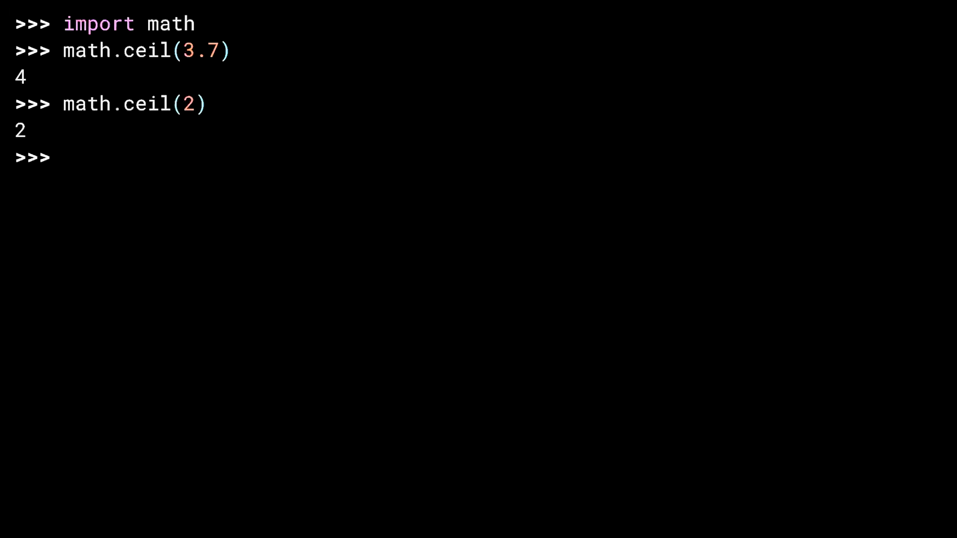
pyautogui.write('math.')
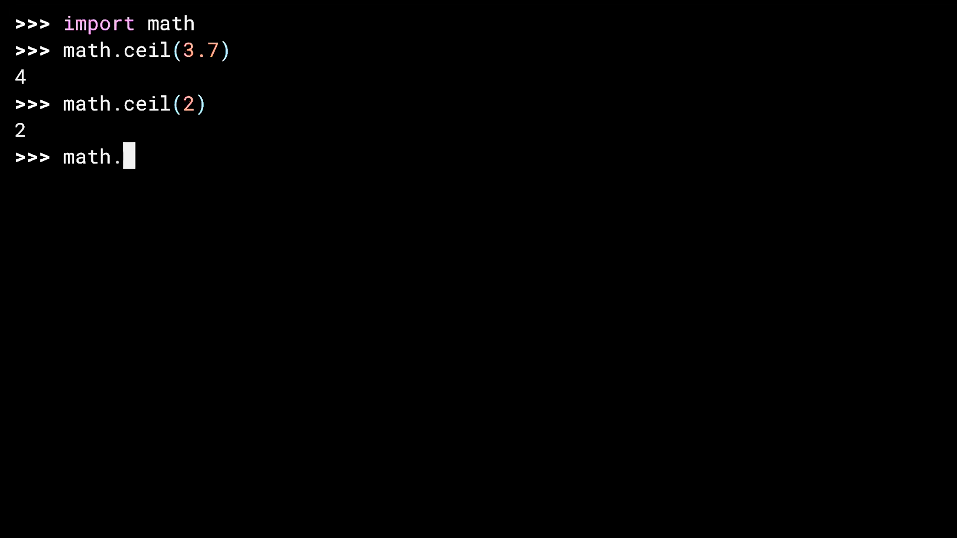
pyautogui.write('ceil(-0.5)')
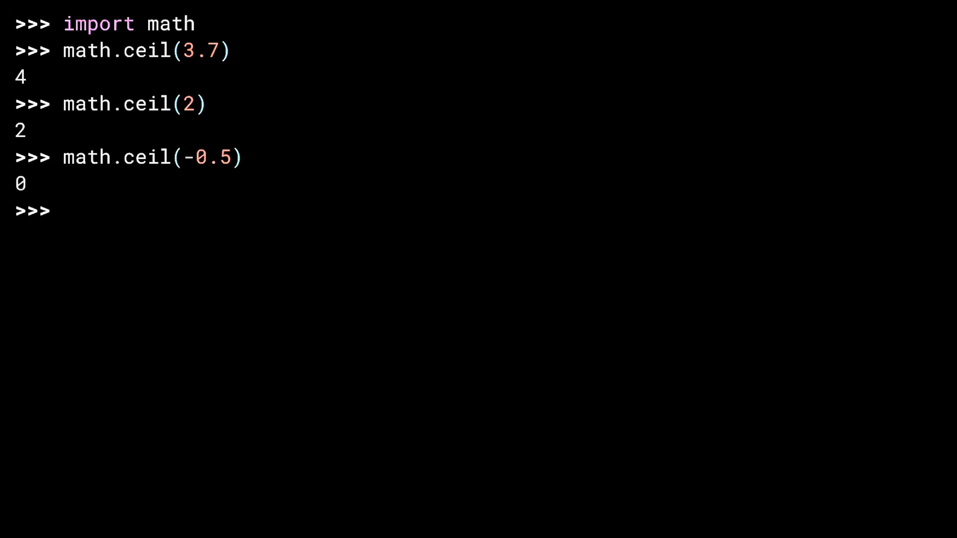
pyautogui.write('math.cei')
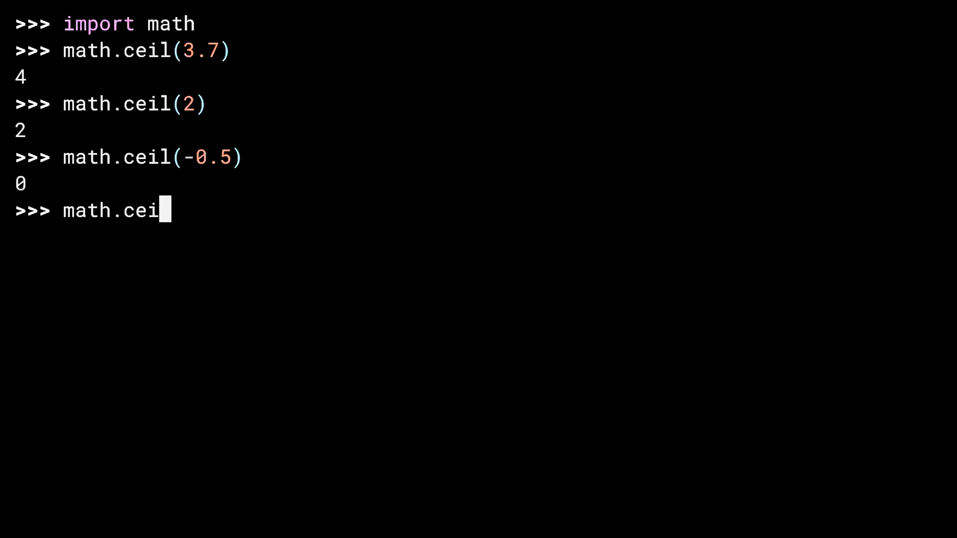
pyautogui.write('l(-1.1)')
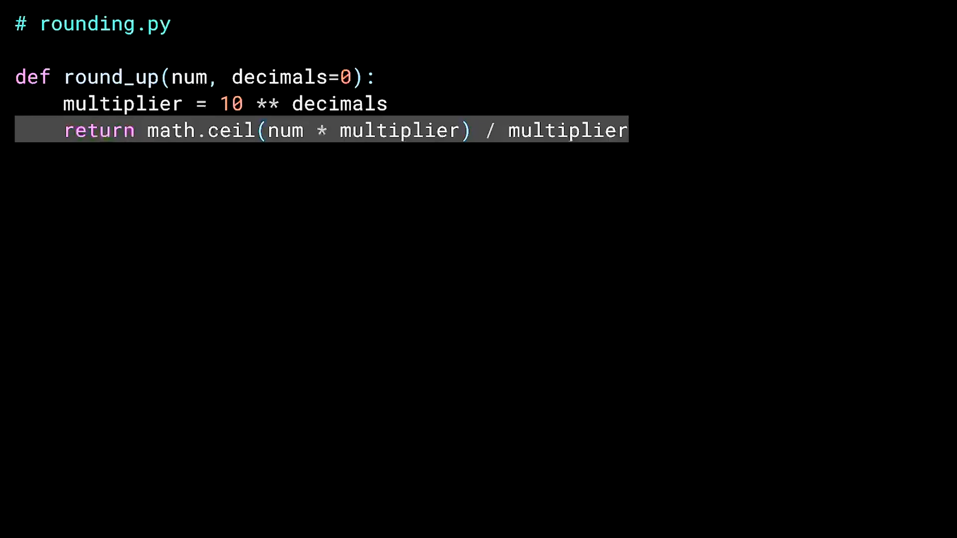
pyautogui.write('from rounding import')
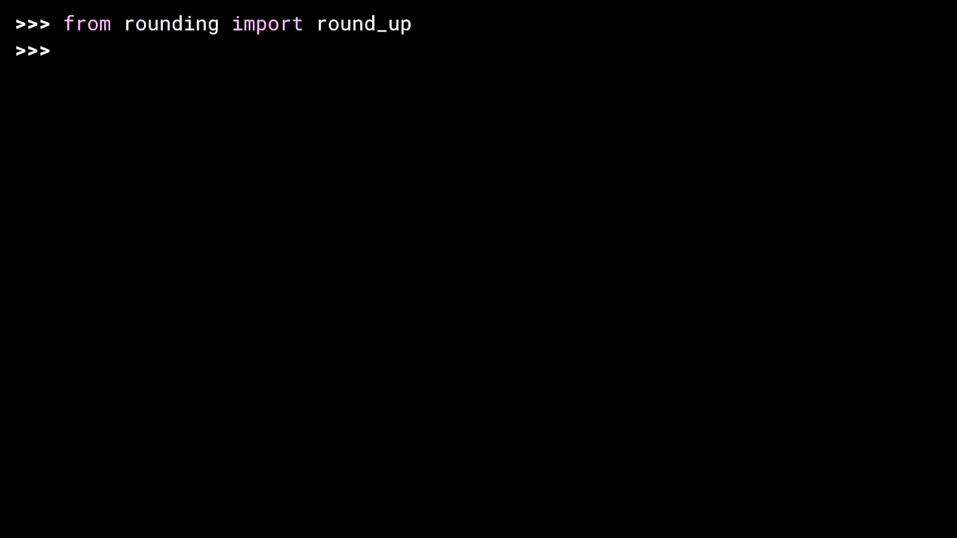
pyautogui.write('round_up(1.1')
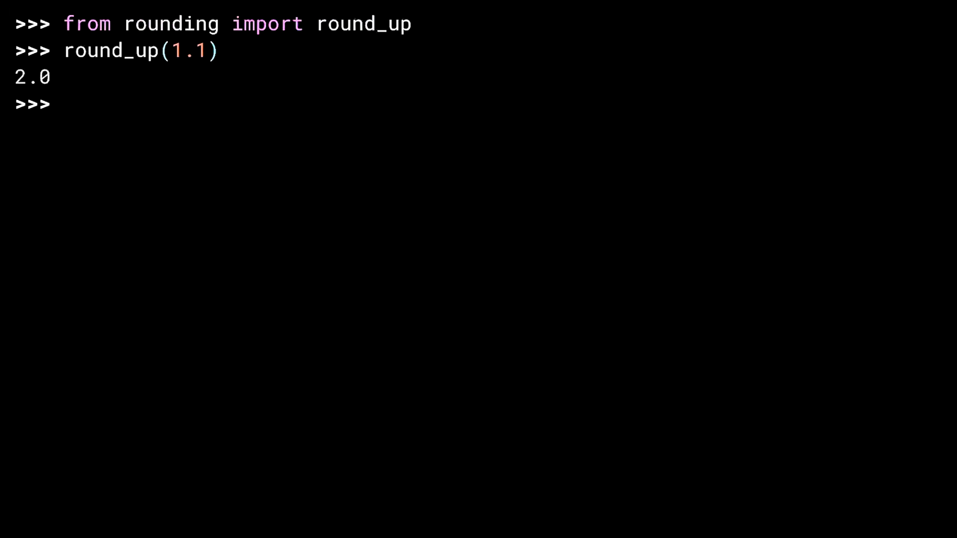
pyautogui.write('r')
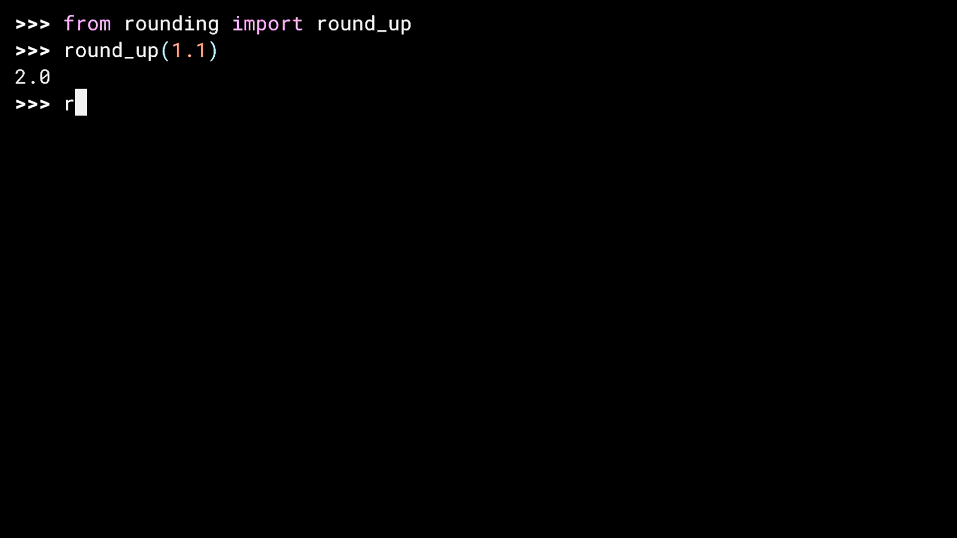
pyautogui.write('ound_up(1.23, 1)')
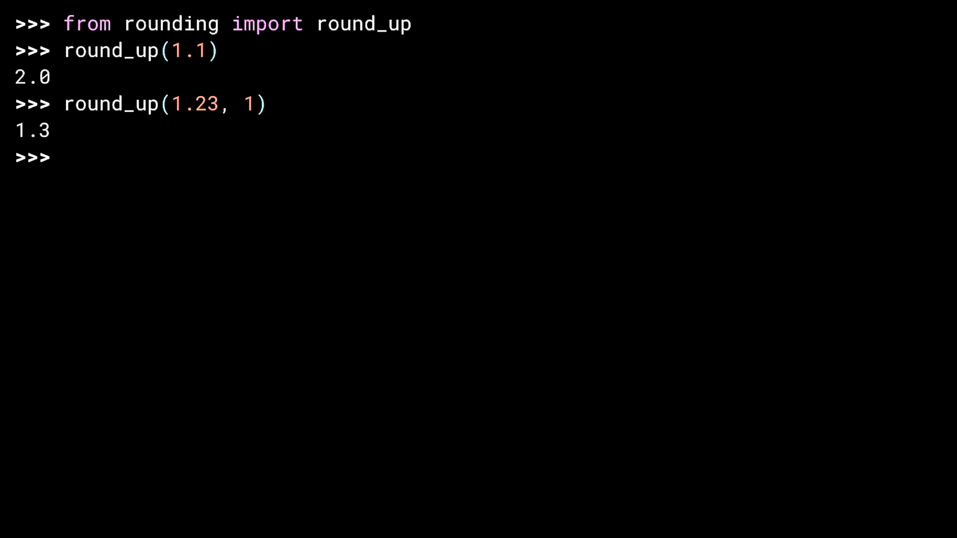
pyautogui.write('round_up(1.543, 2')
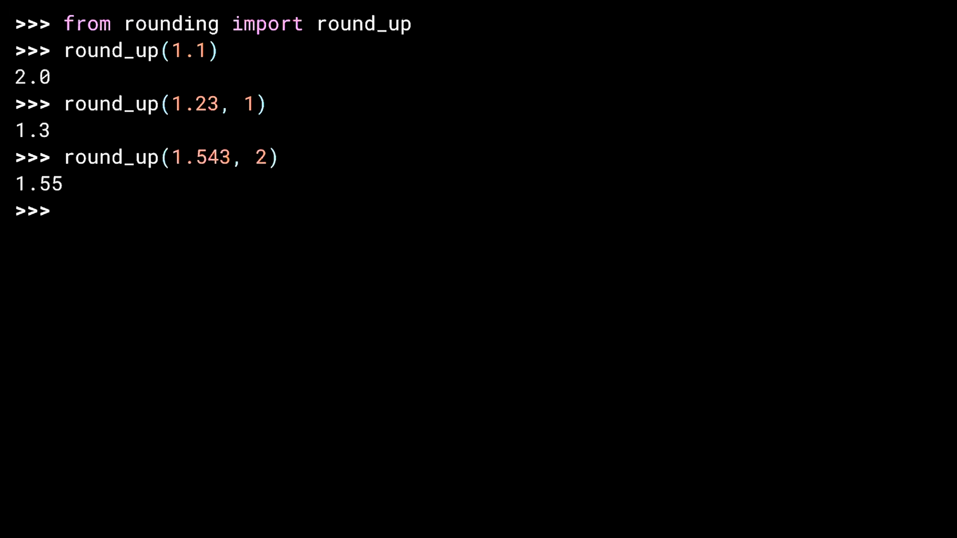
pyautogui.write('round_up(22.45, -1')
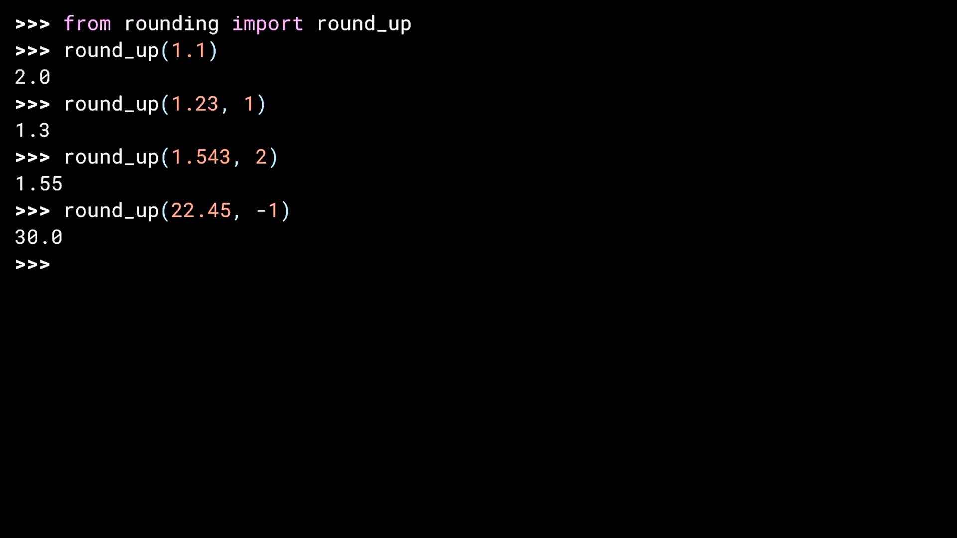
pyautogui.write('ro')
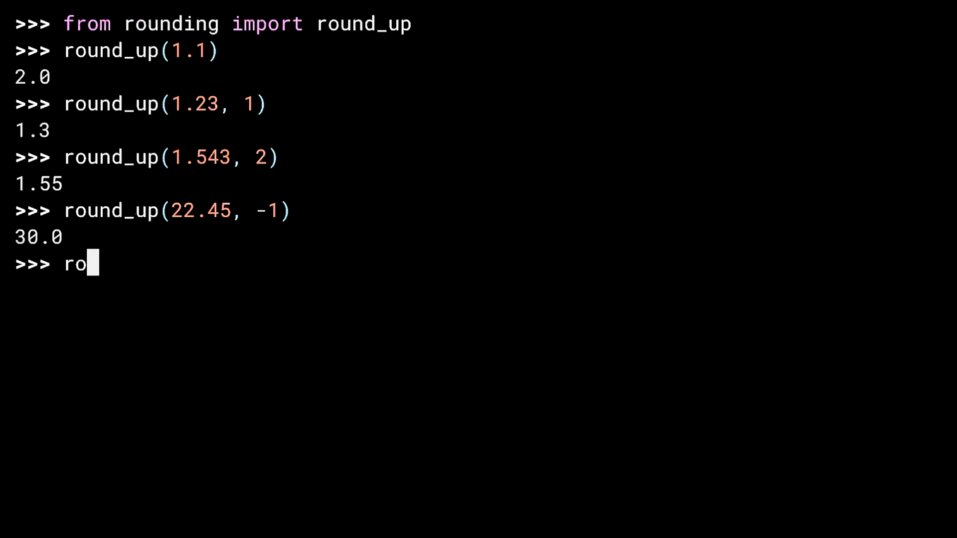
pyautogui.write('und_up(-1.5)')
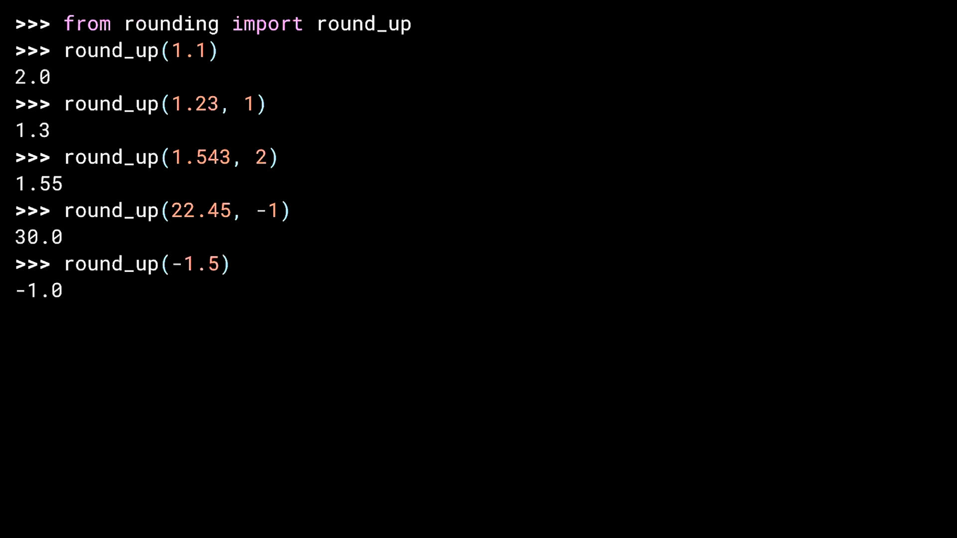